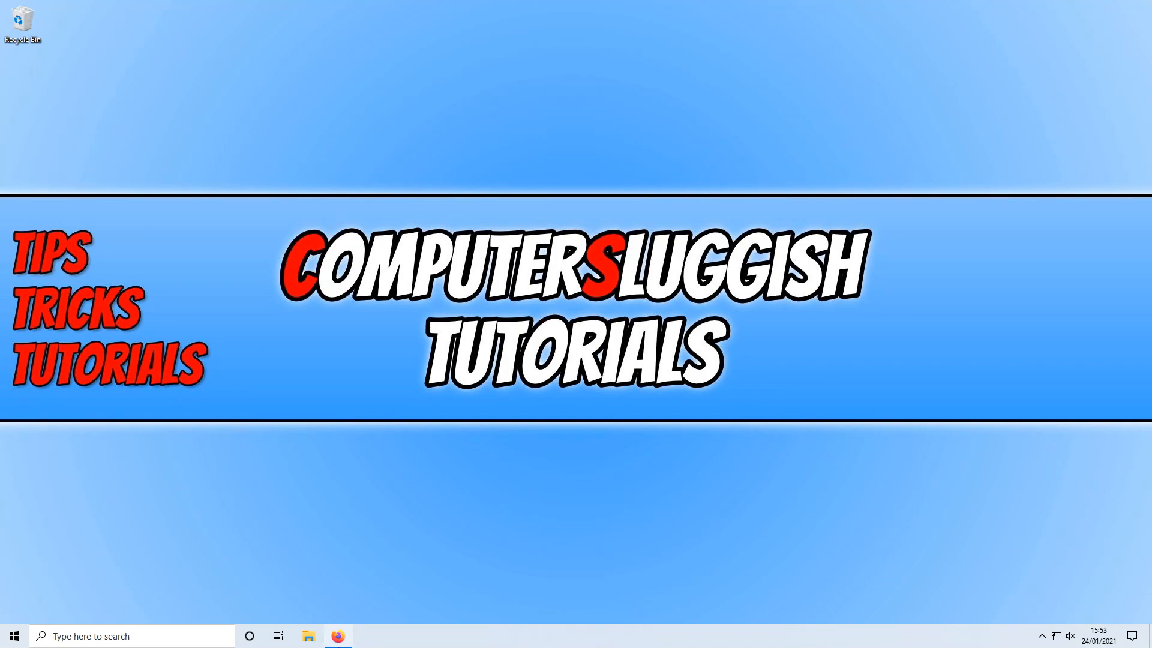
# - Download the NoxPlayer installer nox_setup_v7.0.0.8_full_intl.exe from bignox.com in Firefox and save it
pyautogui.click(337, 636)
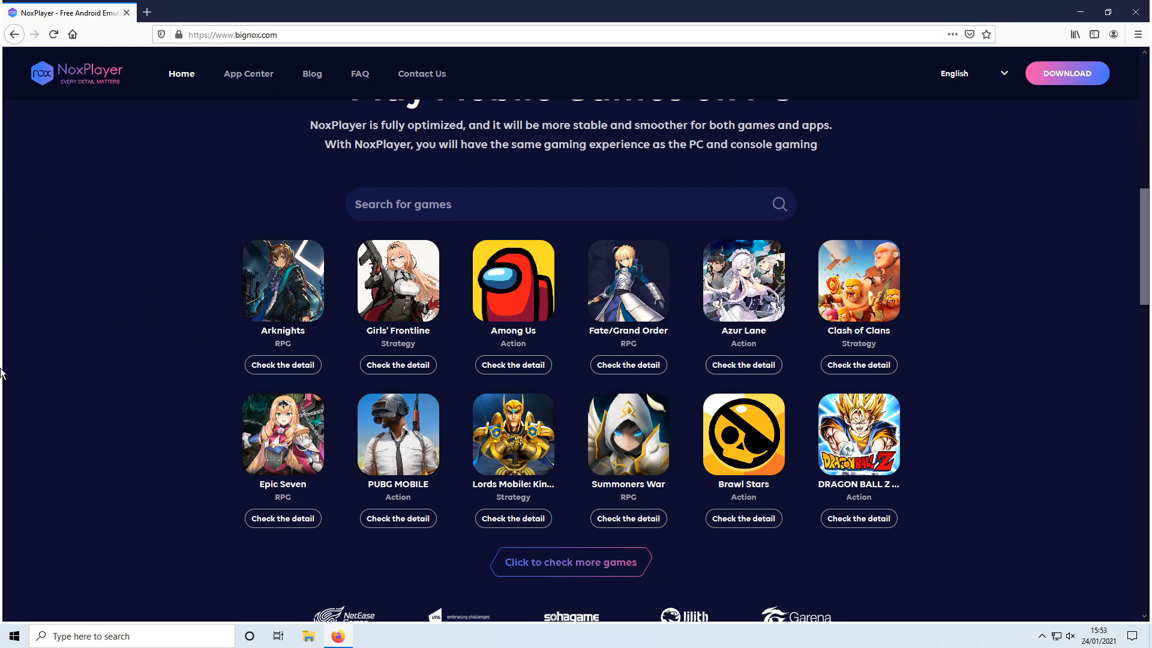
pyautogui.moveTo(1095, 82)
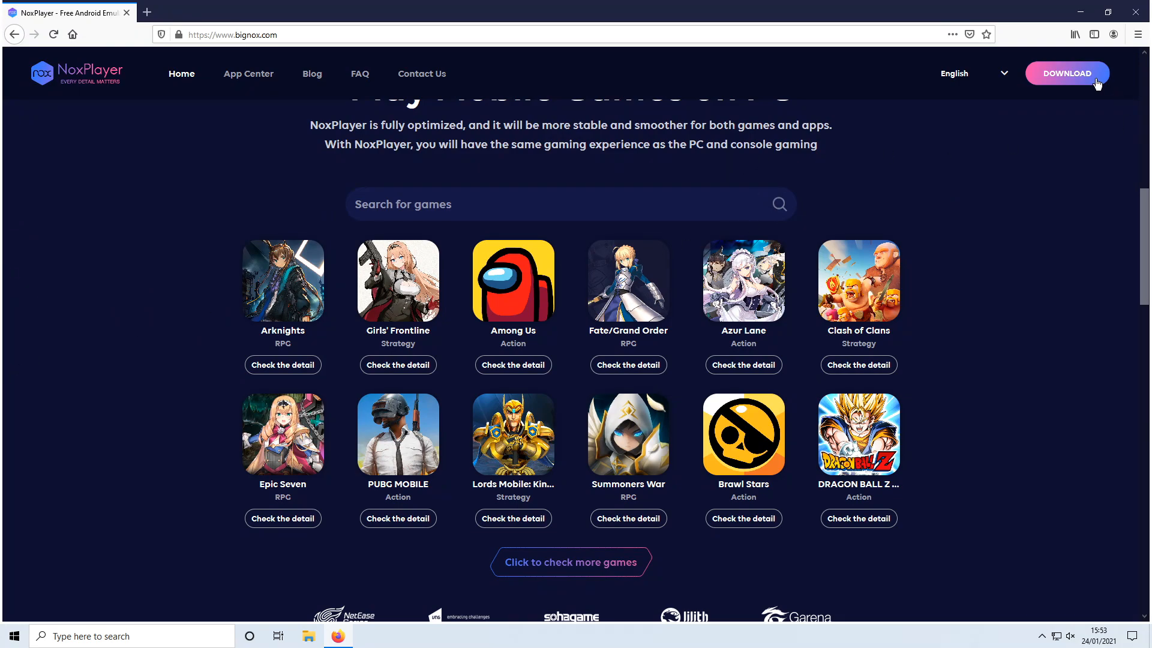
pyautogui.click(1066, 73)
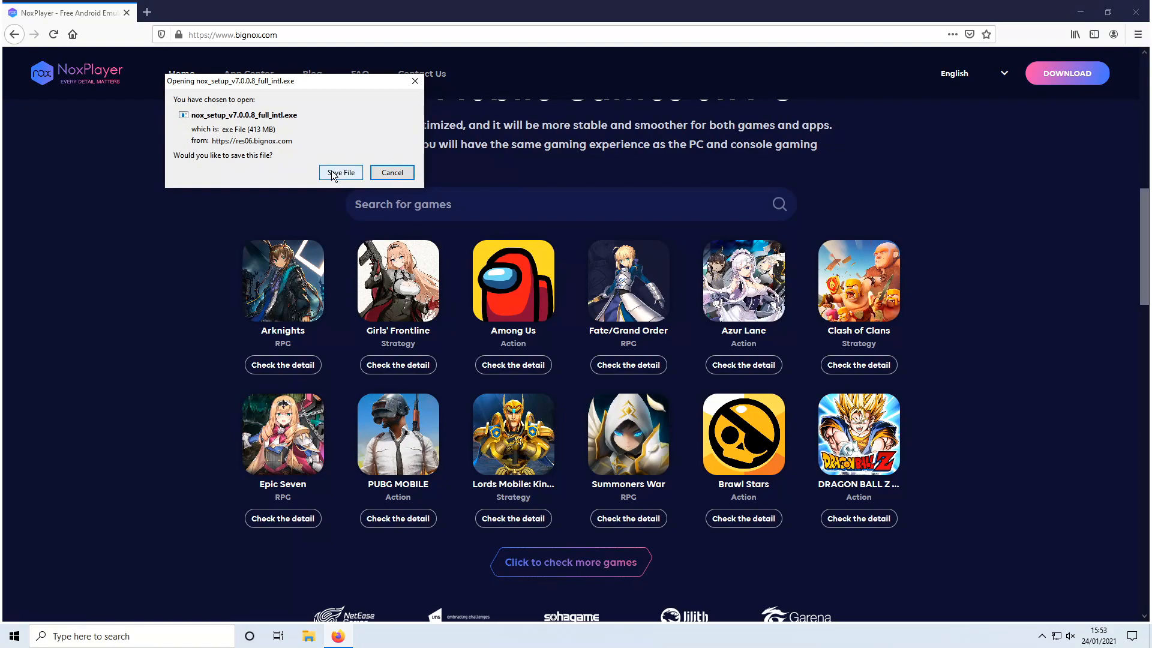
pyautogui.click(340, 172)
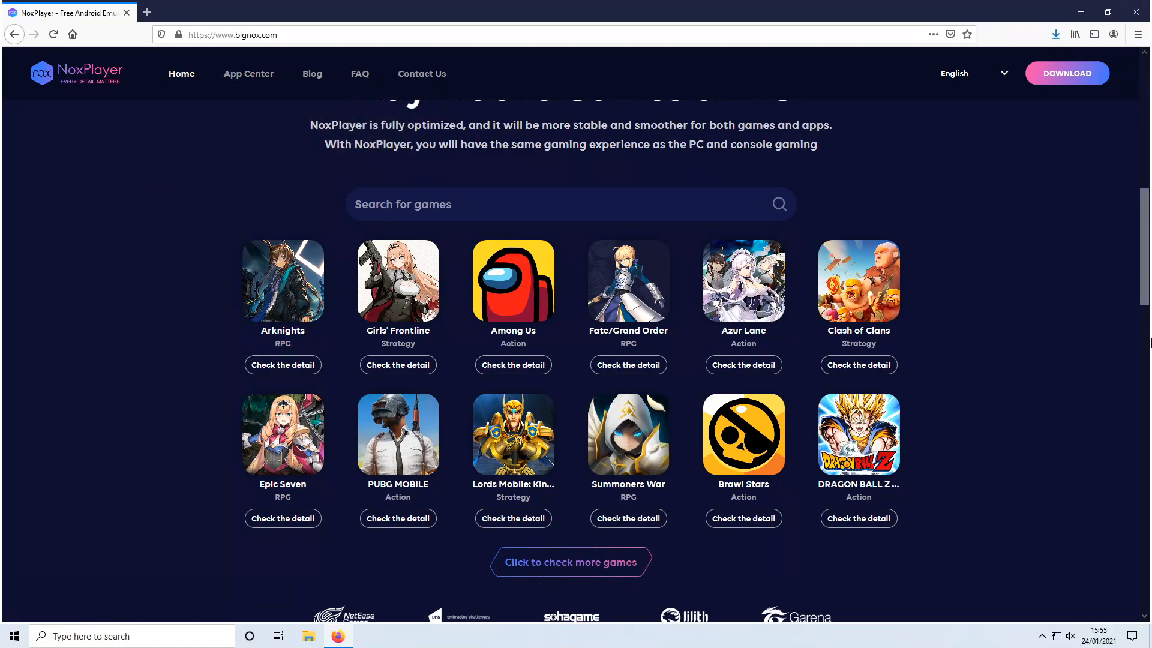
pyautogui.moveTo(1087, 58)
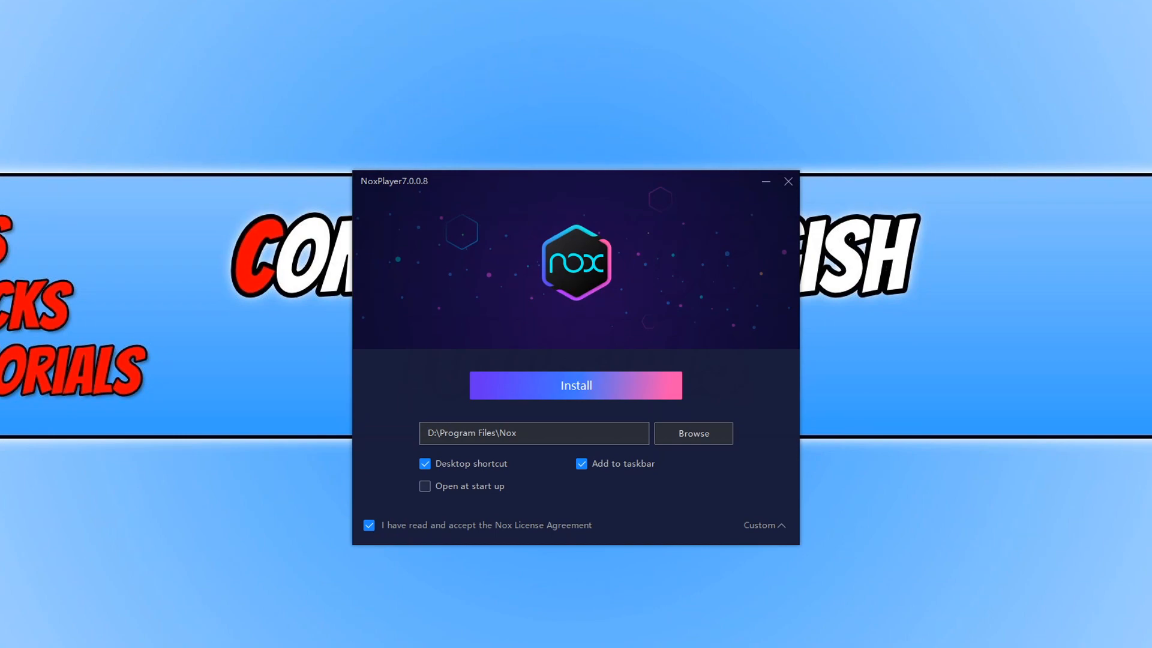
pyautogui.moveTo(520, 466)
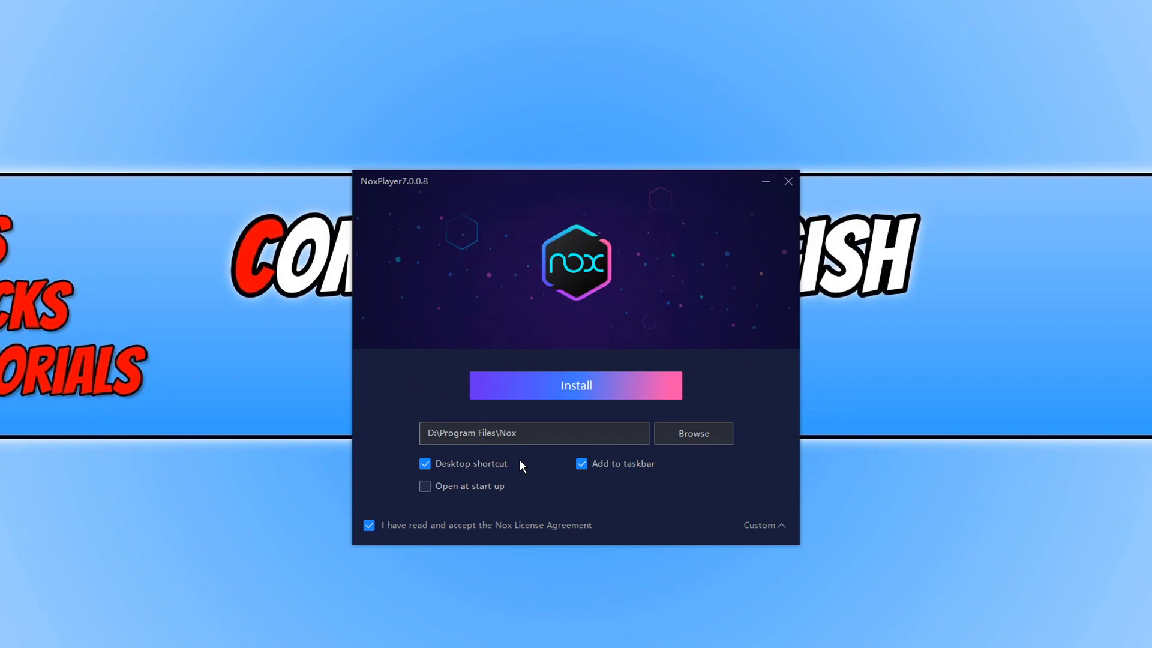
pyautogui.moveTo(636, 473)
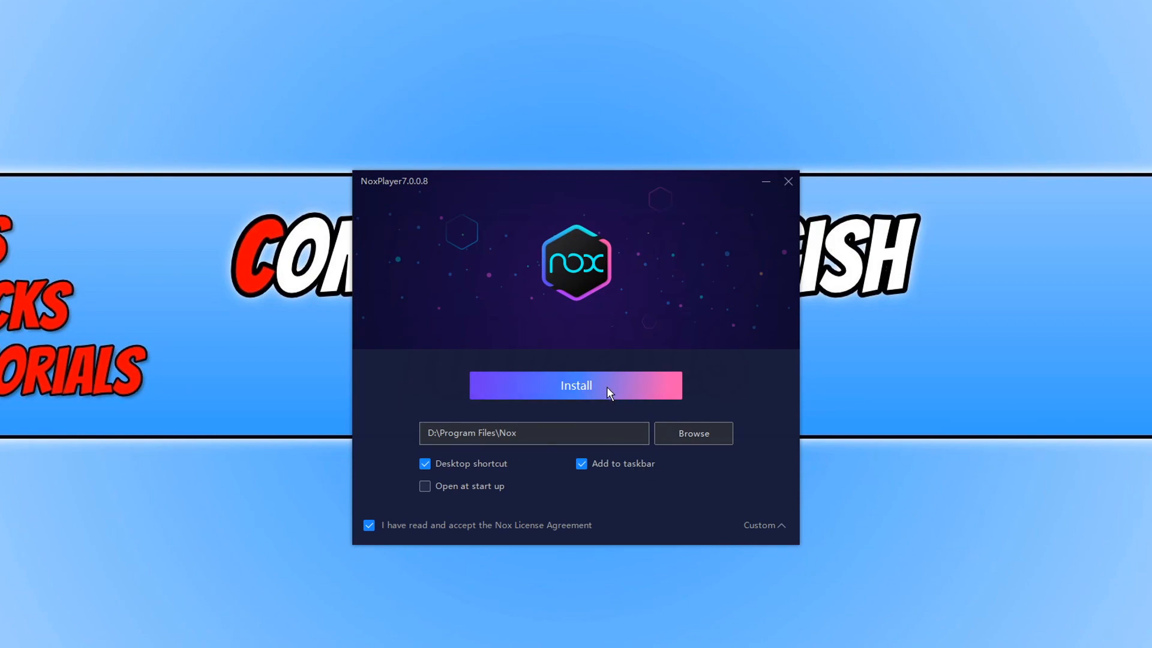
# - Install NoxPlayer into D:\Program Files\Nox with desktop shortcut and taskbar options enabled
pyautogui.click(574, 385)
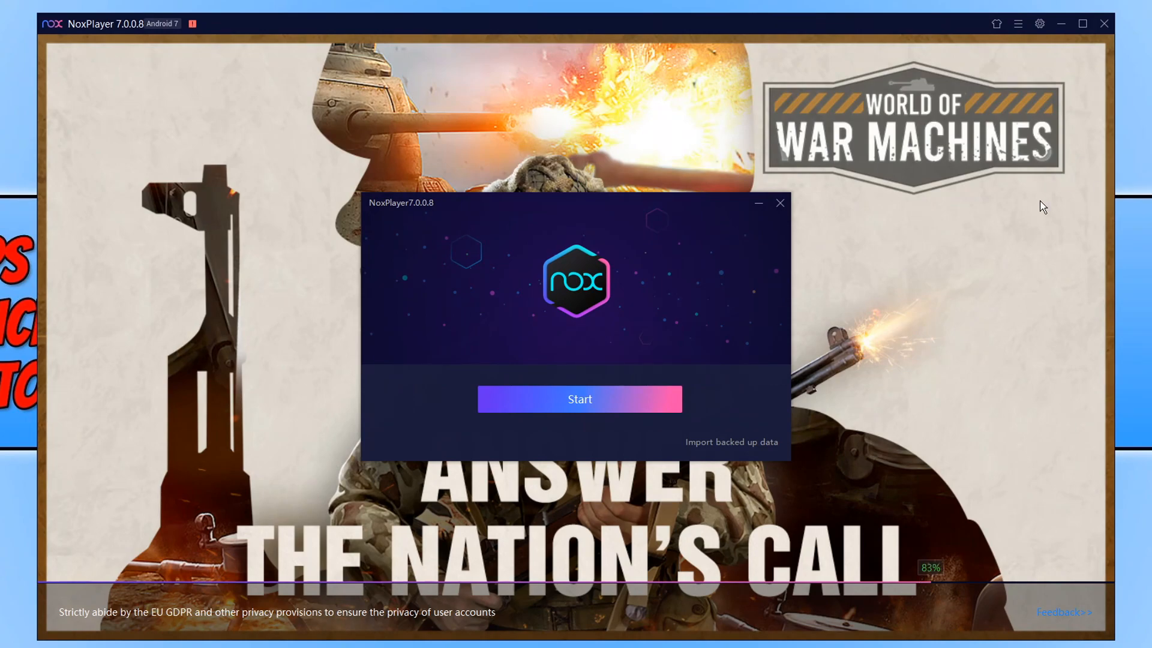
# - Start NoxPlayer 7.0.0.8 from the installer's finish screen to reach its Android home screen
pyautogui.click(578, 398)
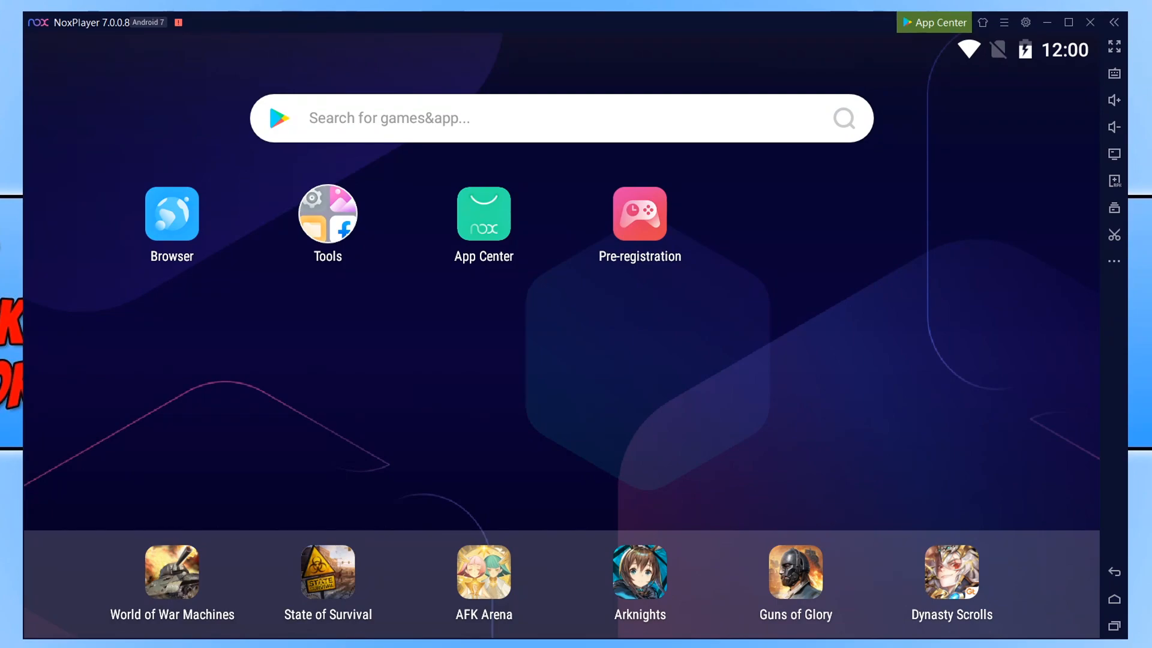
pyautogui.moveTo(921, 38)
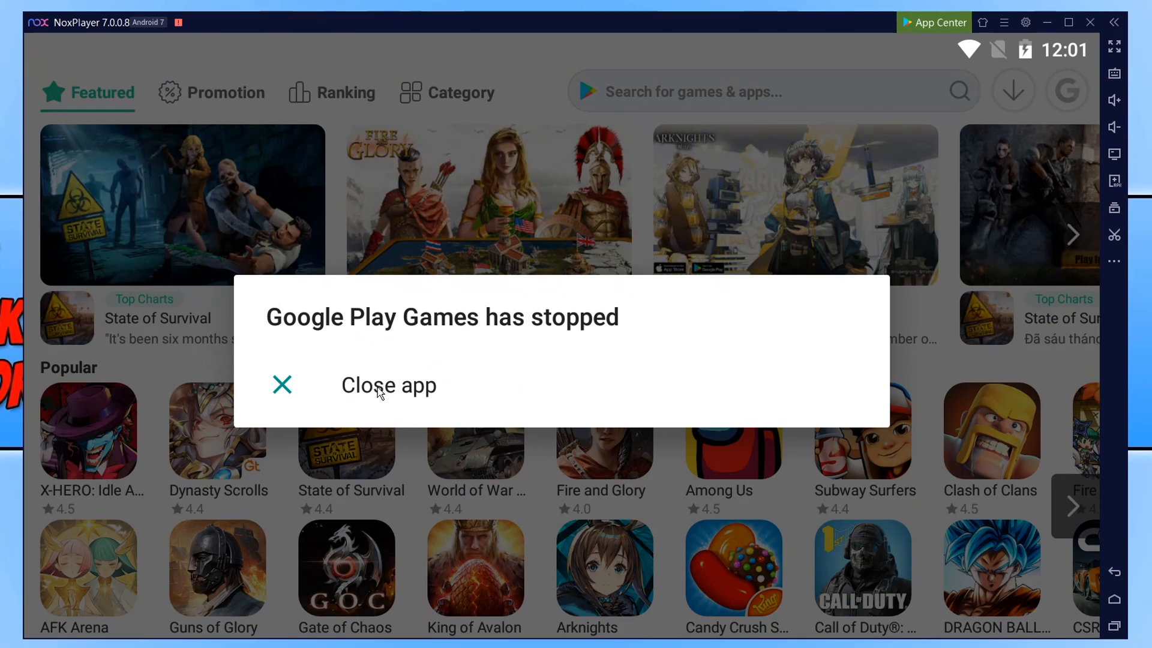
pyautogui.click(388, 385)
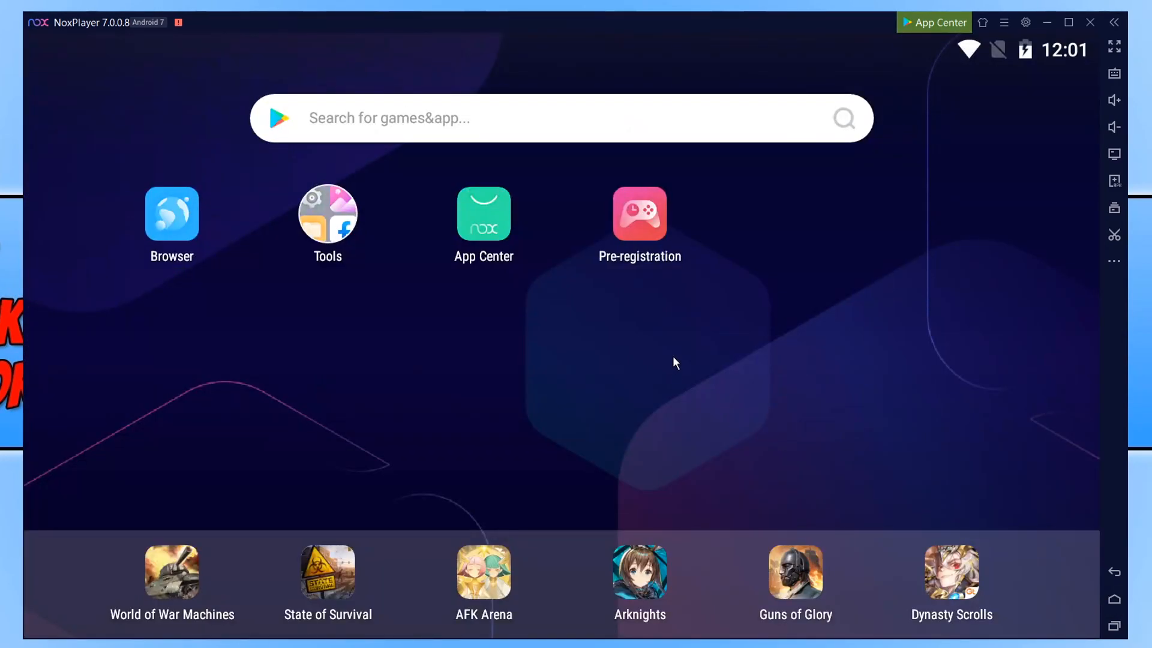
pyautogui.moveTo(755, 611)
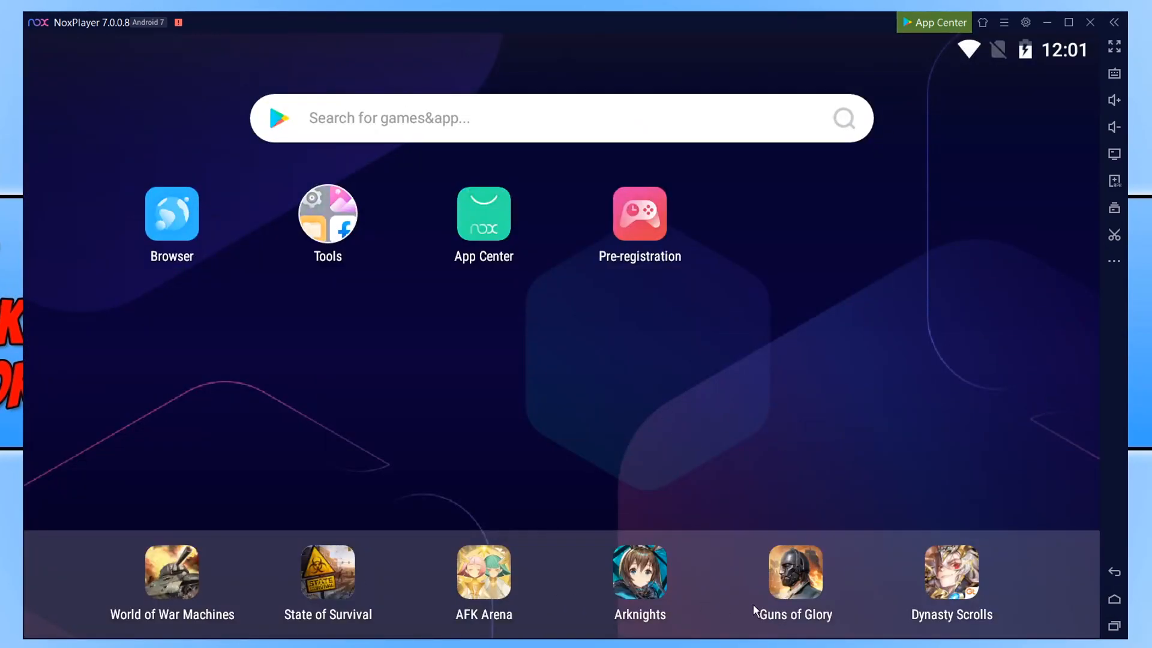
pyautogui.moveTo(378, 584)
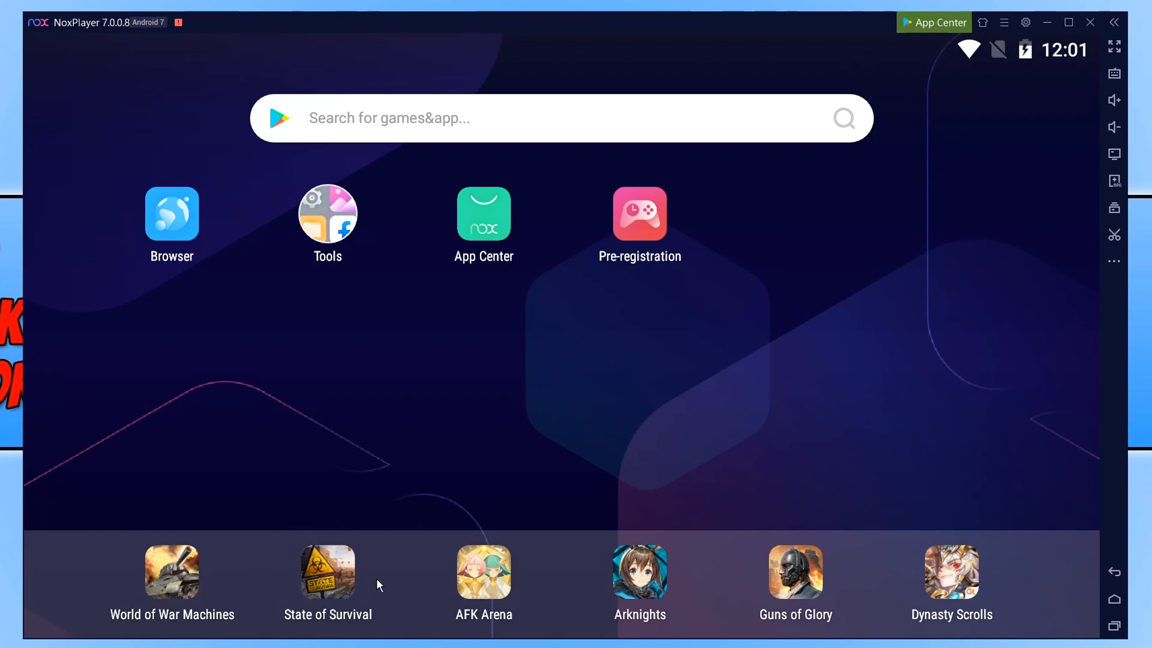
pyautogui.moveTo(388, 589)
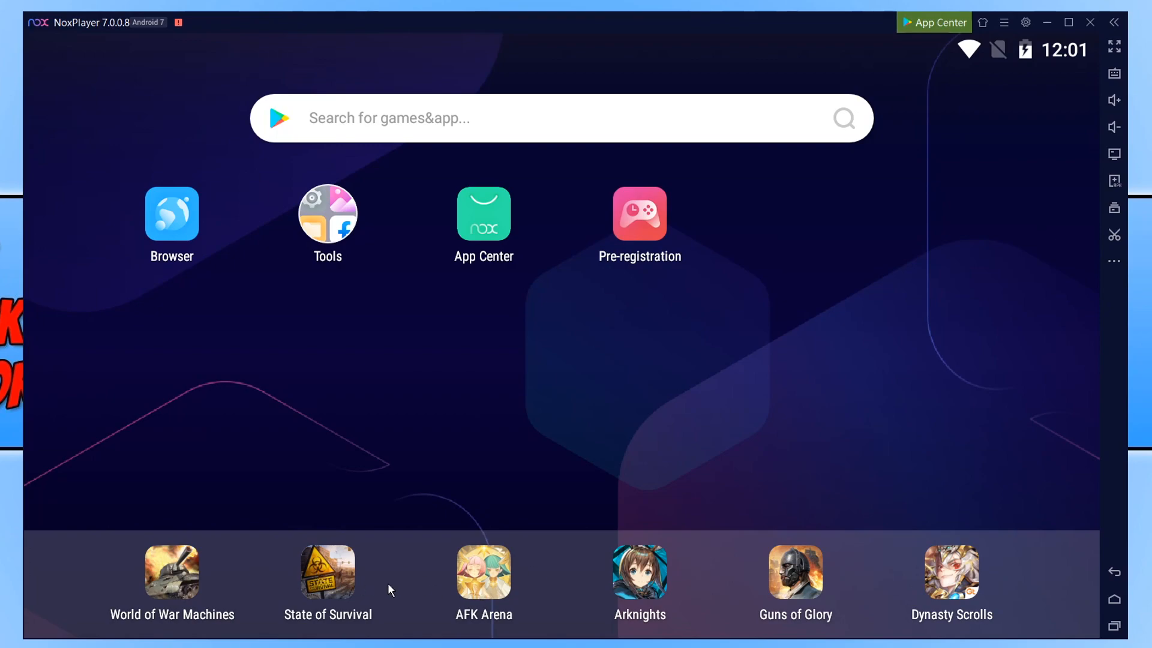
pyautogui.moveTo(421, 556)
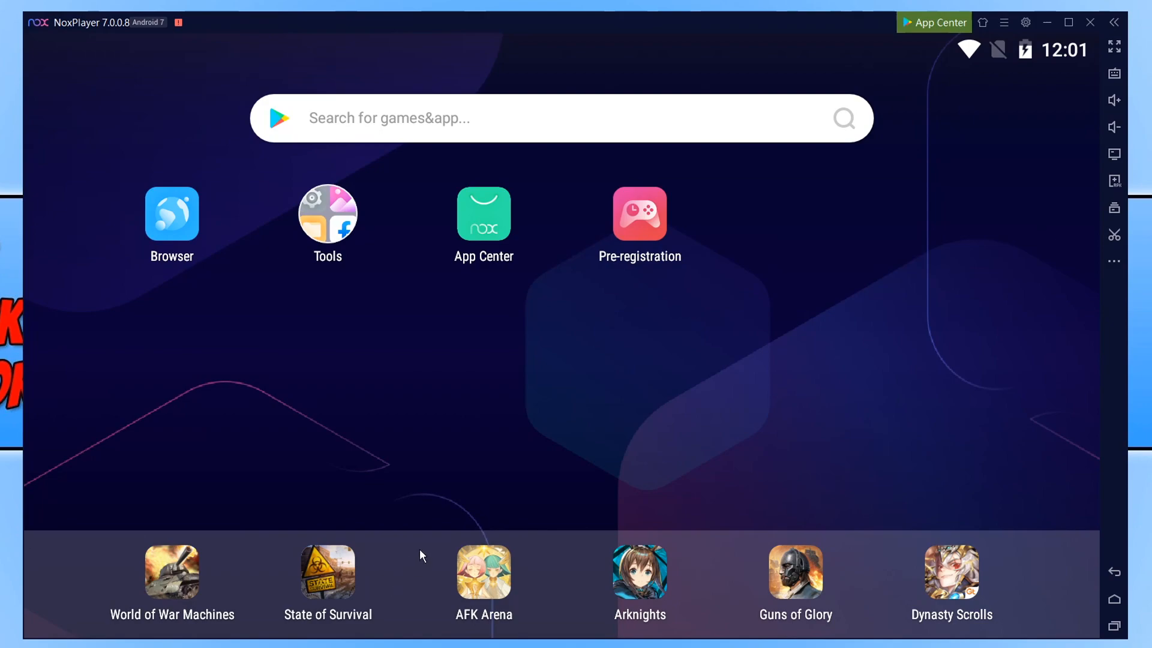
pyautogui.moveTo(875, 378)
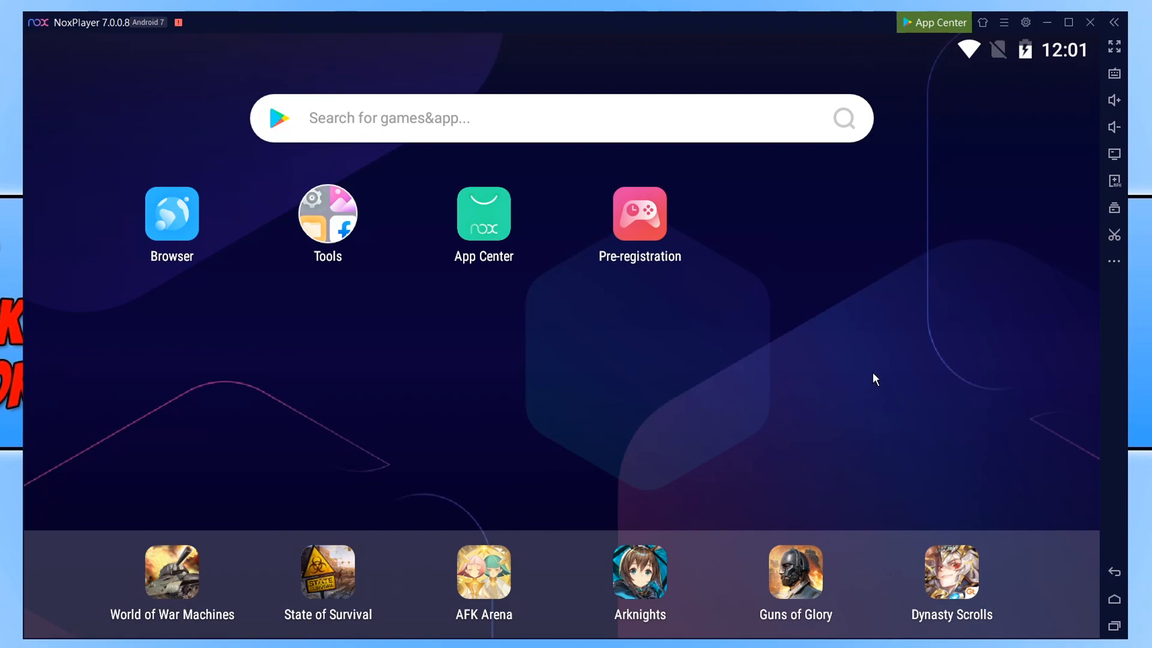
pyautogui.moveTo(843, 375)
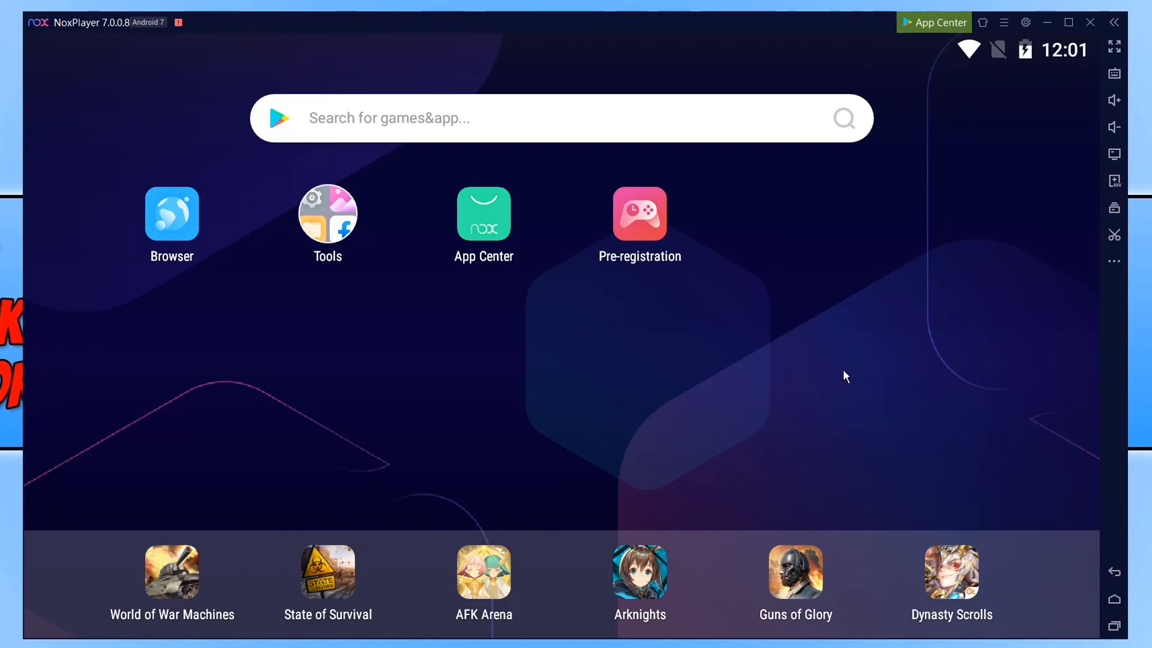
pyautogui.click(1026, 22)
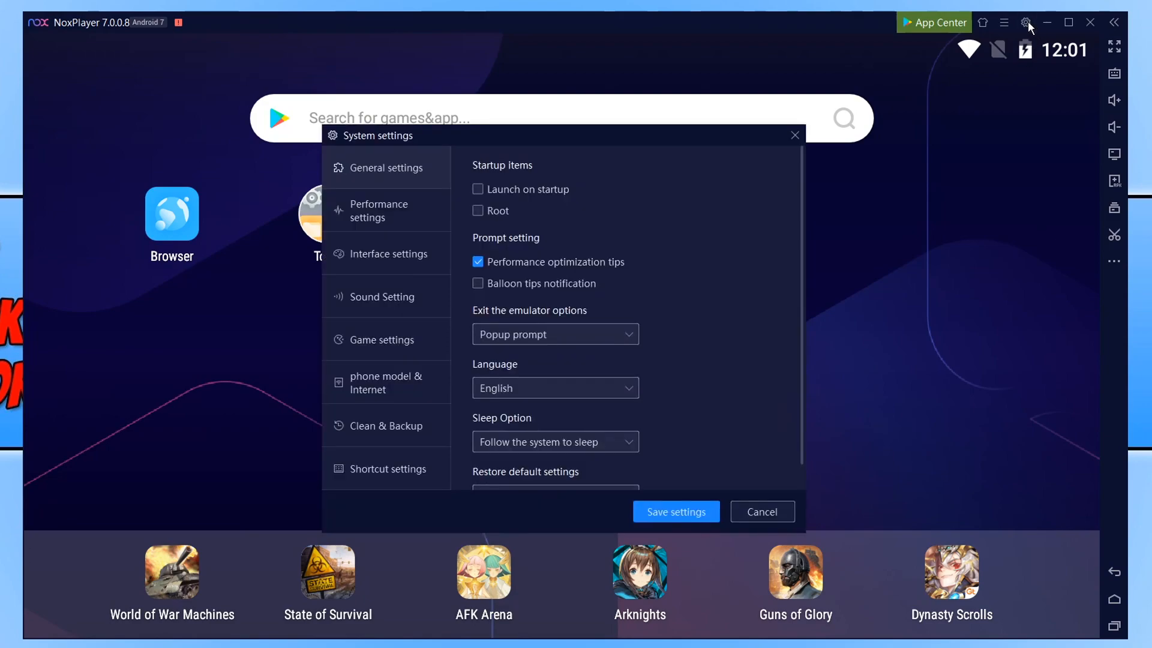
pyautogui.moveTo(395, 191)
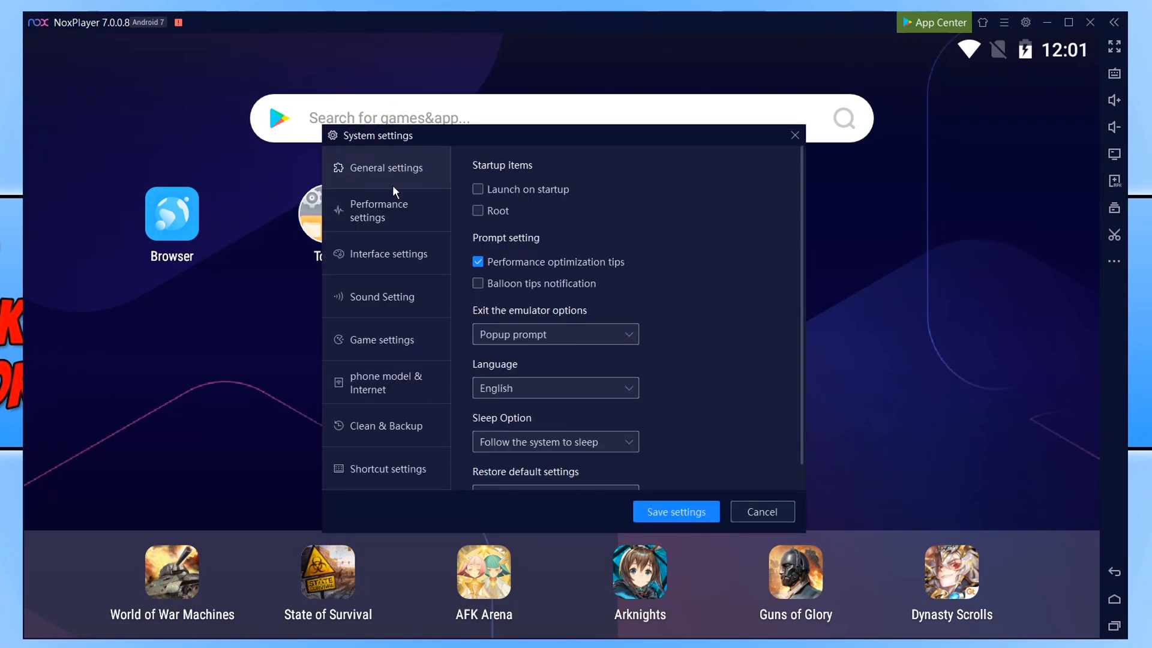
pyautogui.click(391, 253)
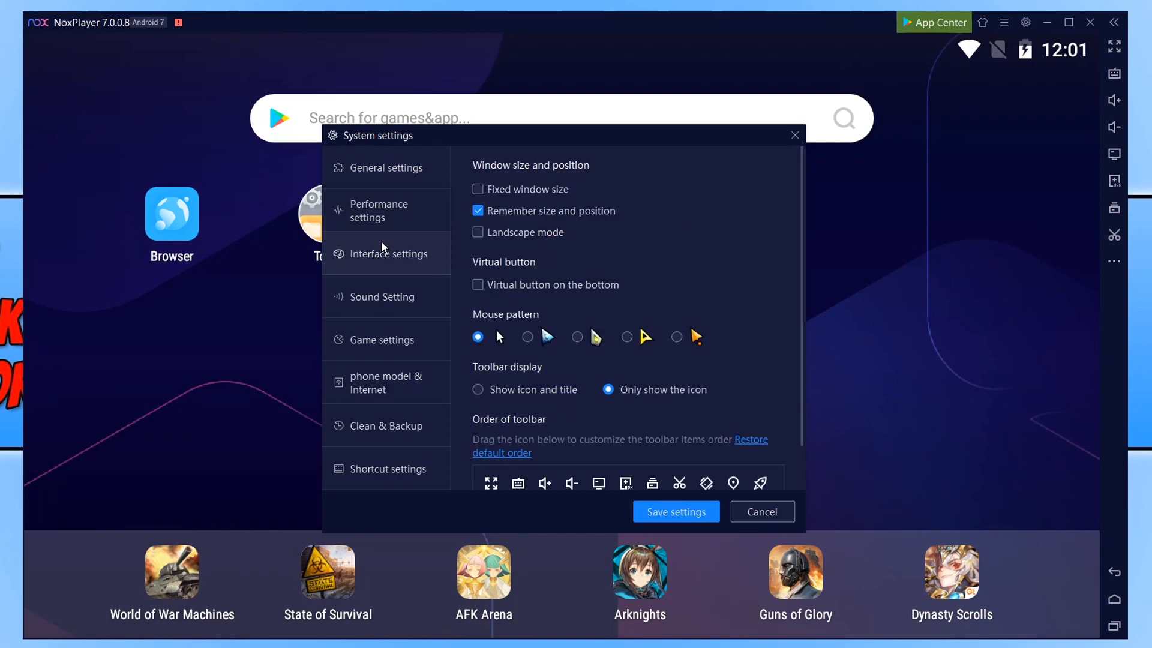
pyautogui.click(383, 297)
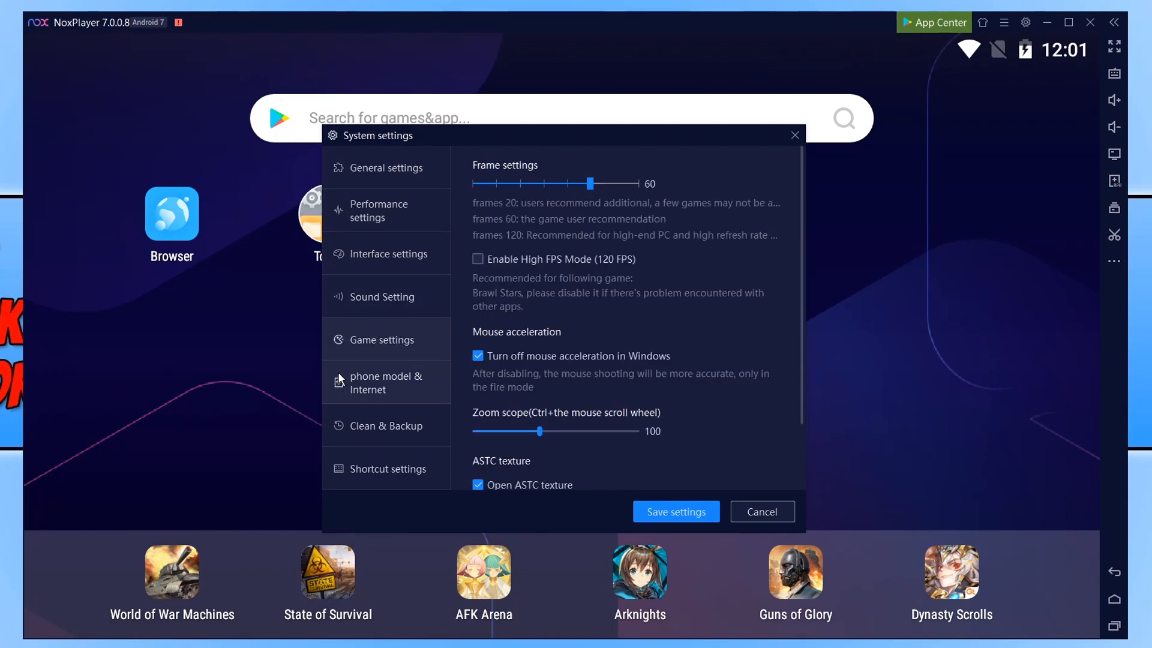
pyautogui.click(388, 424)
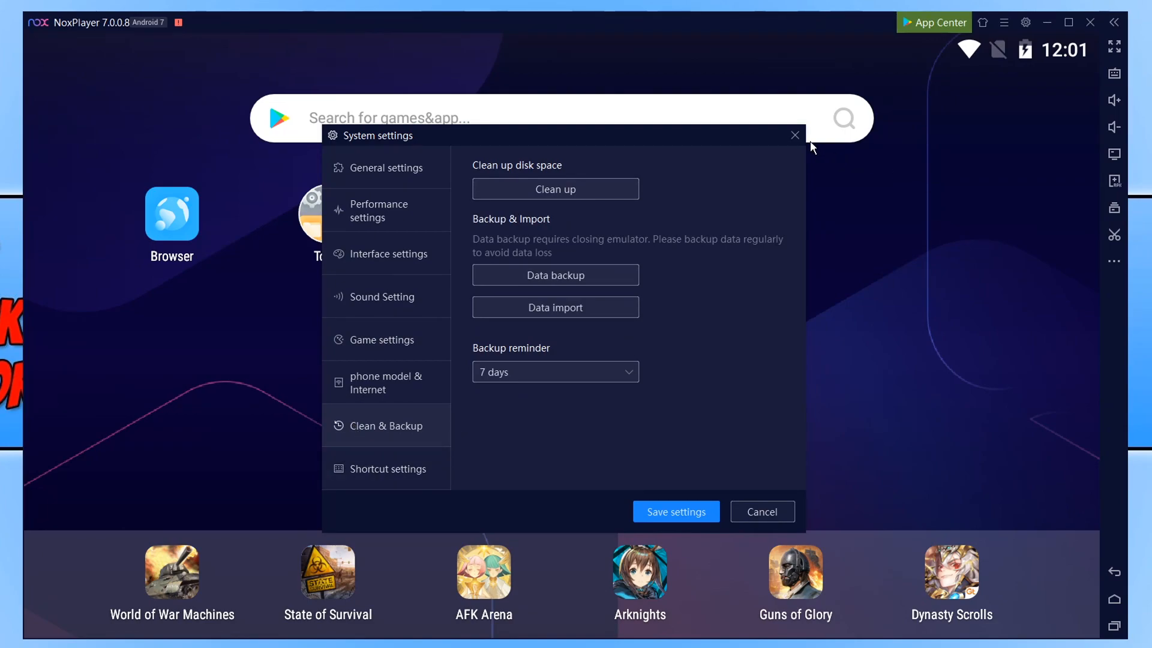
pyautogui.click(794, 136)
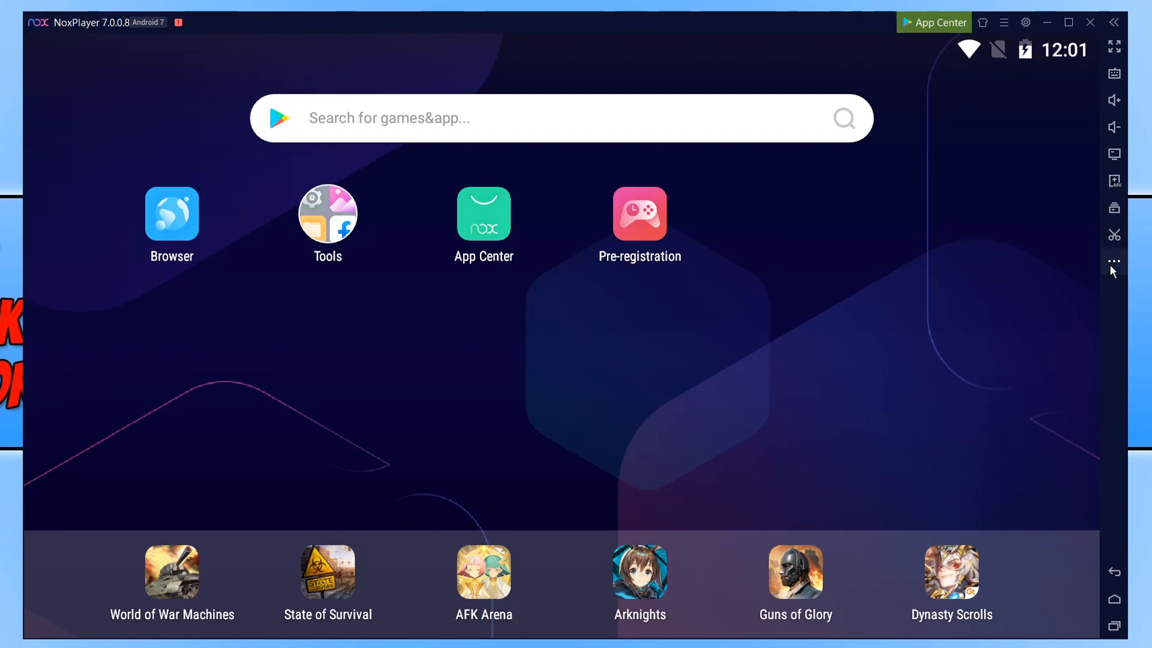
pyautogui.moveTo(1117, 424)
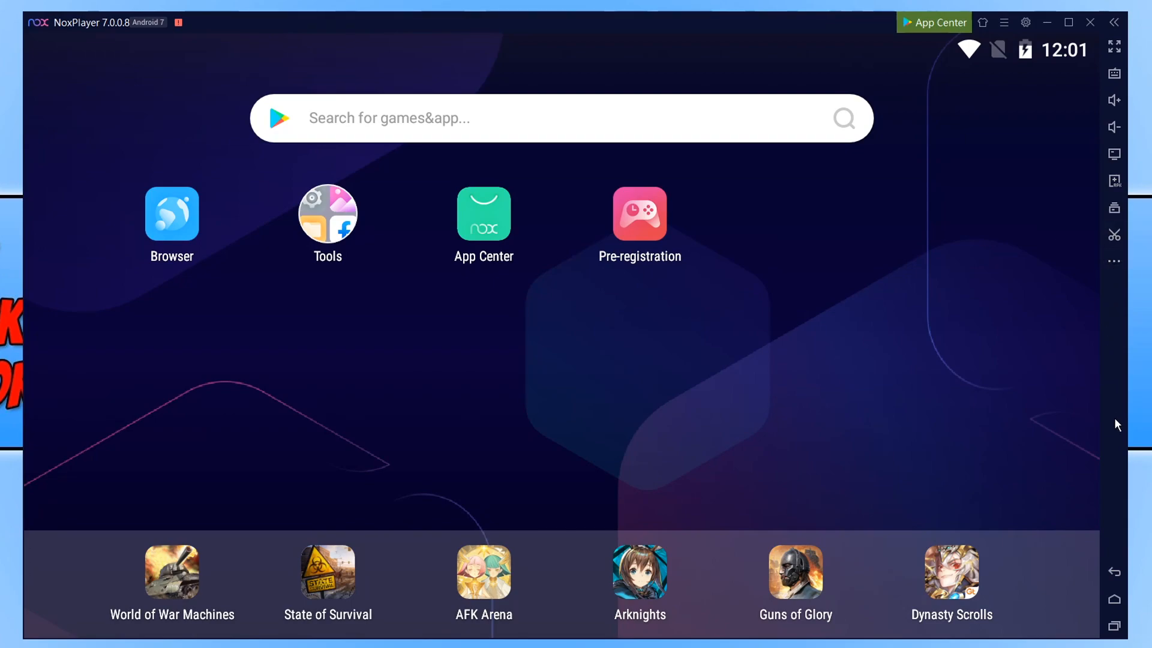